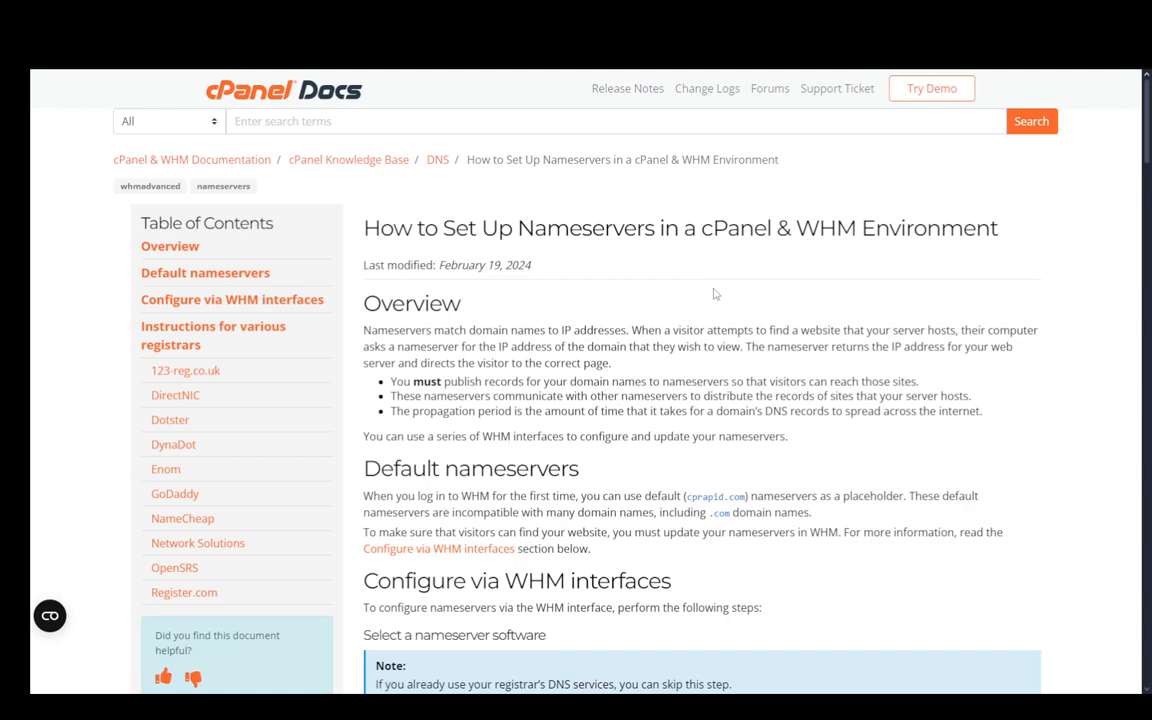
pyautogui.moveTo(656, 291)
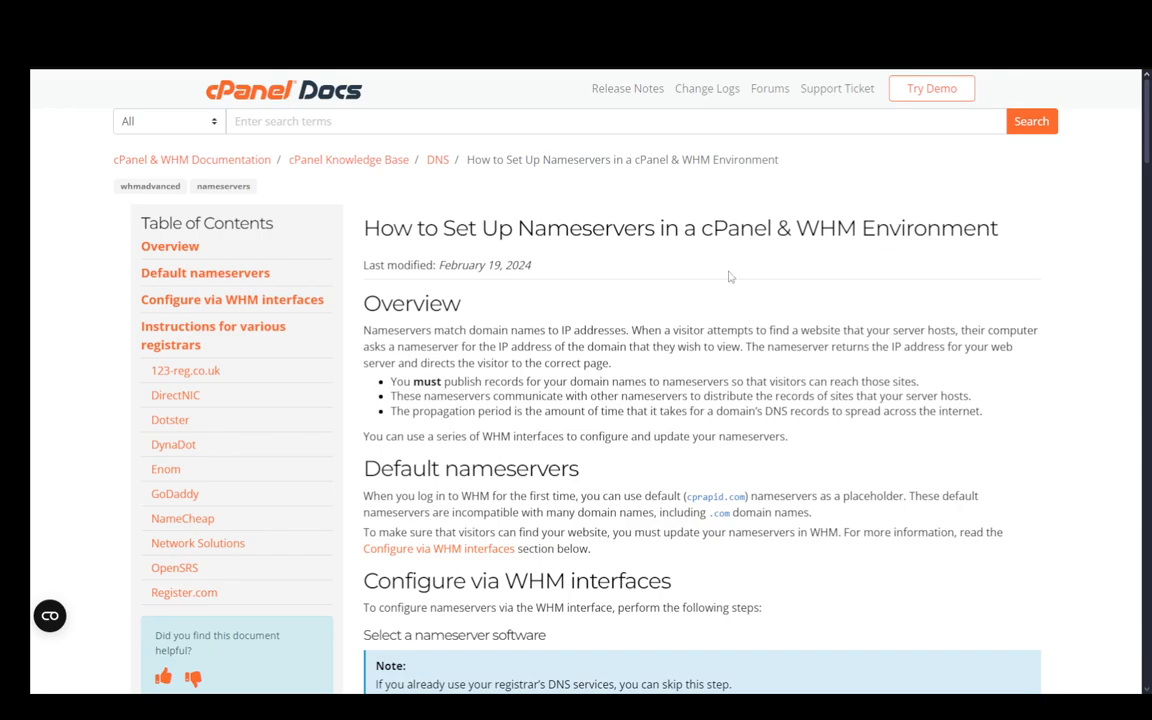
pyautogui.scroll(-3)
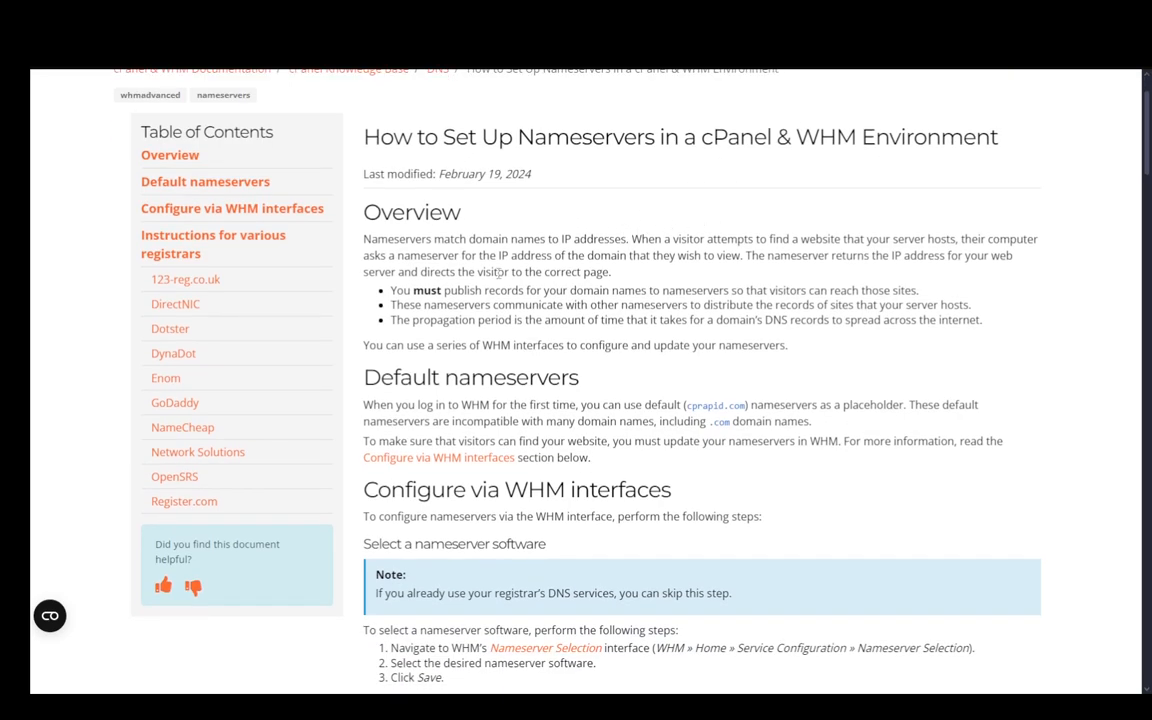
pyautogui.scroll(-3)
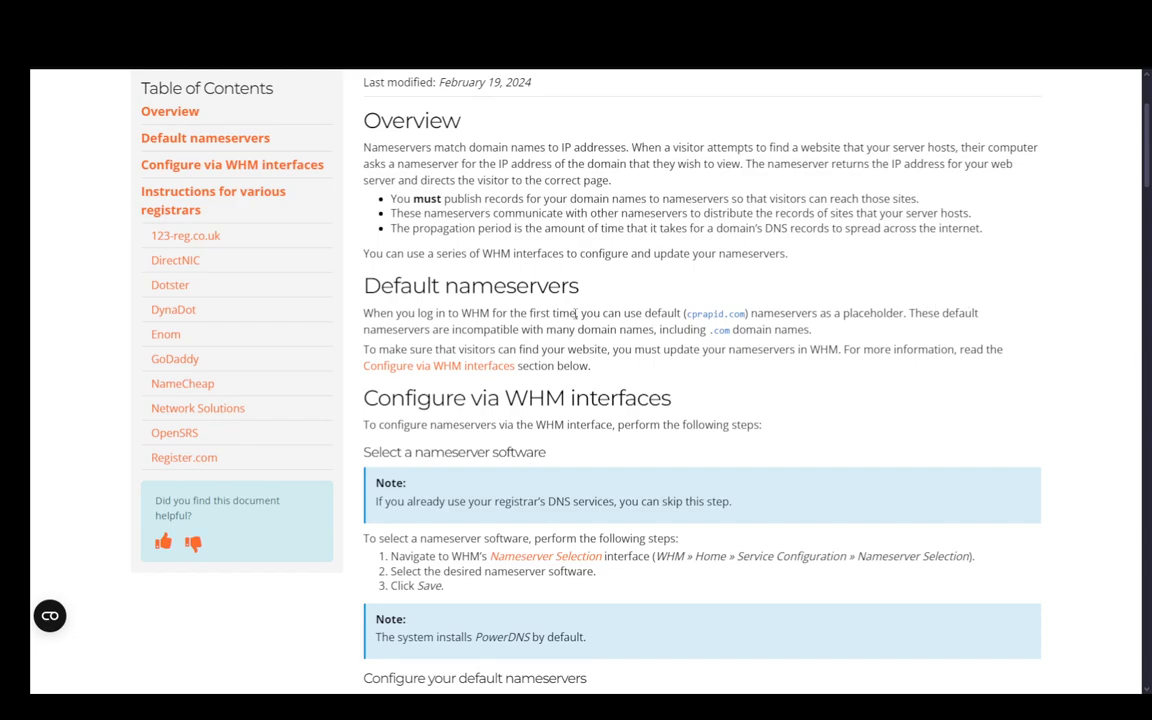
pyautogui.moveTo(575, 350)
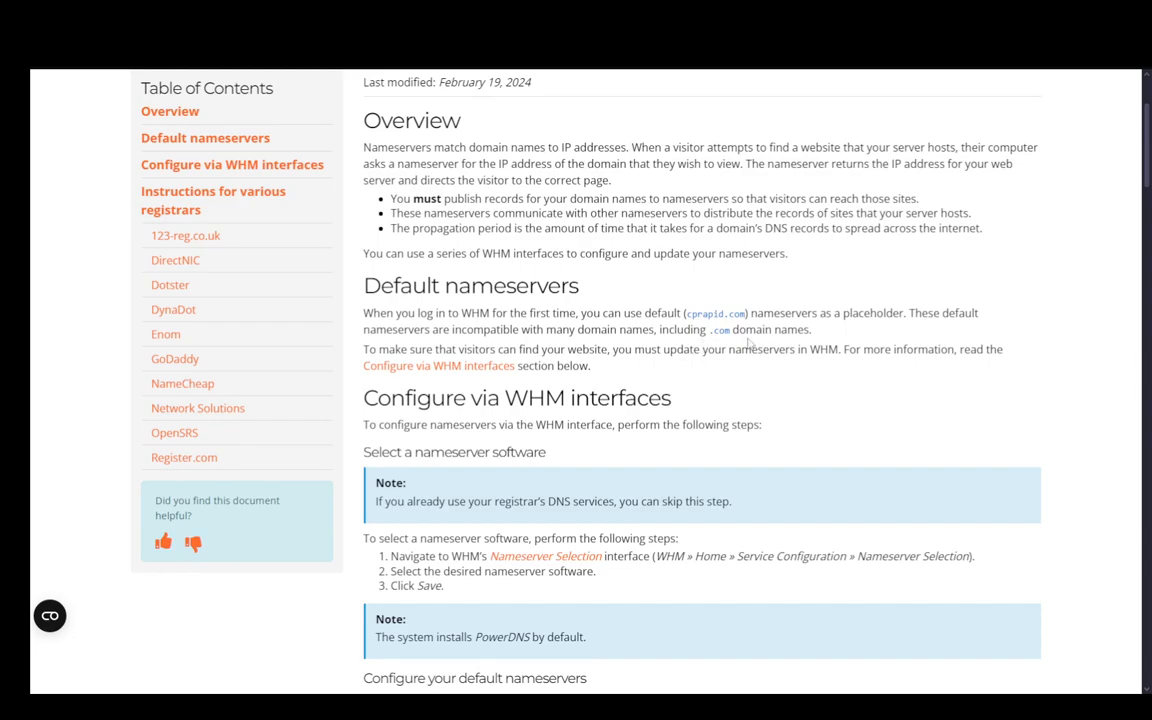
pyautogui.scroll(-3)
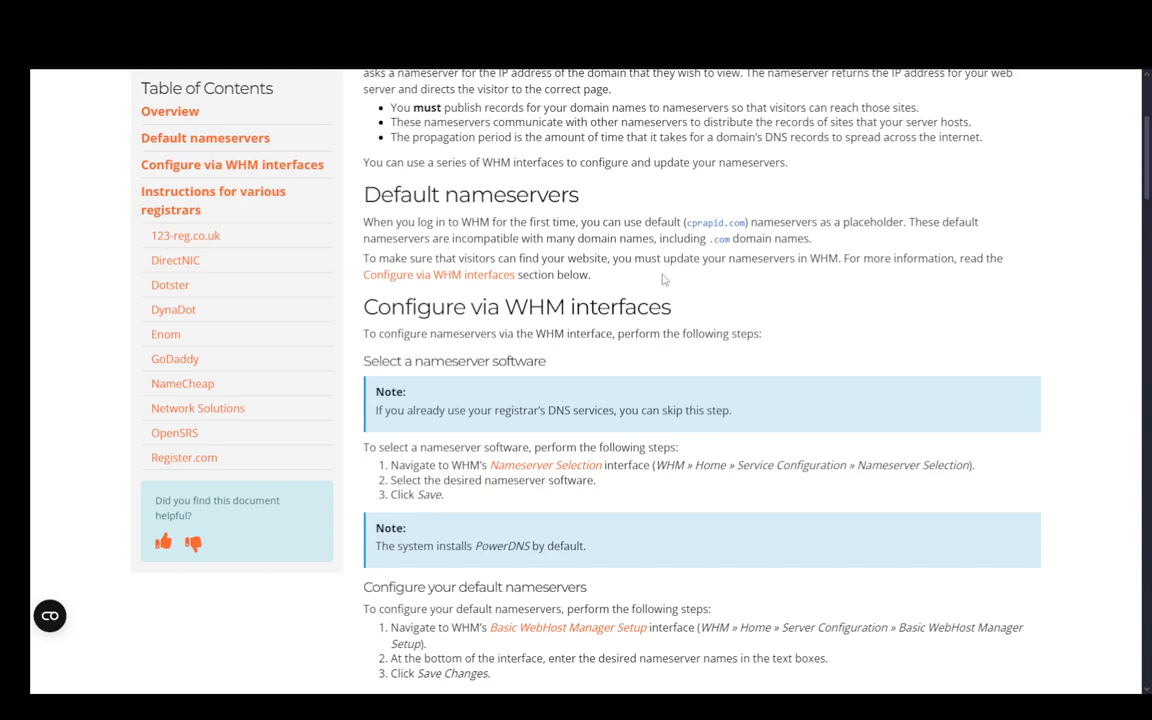
pyautogui.scroll(-3)
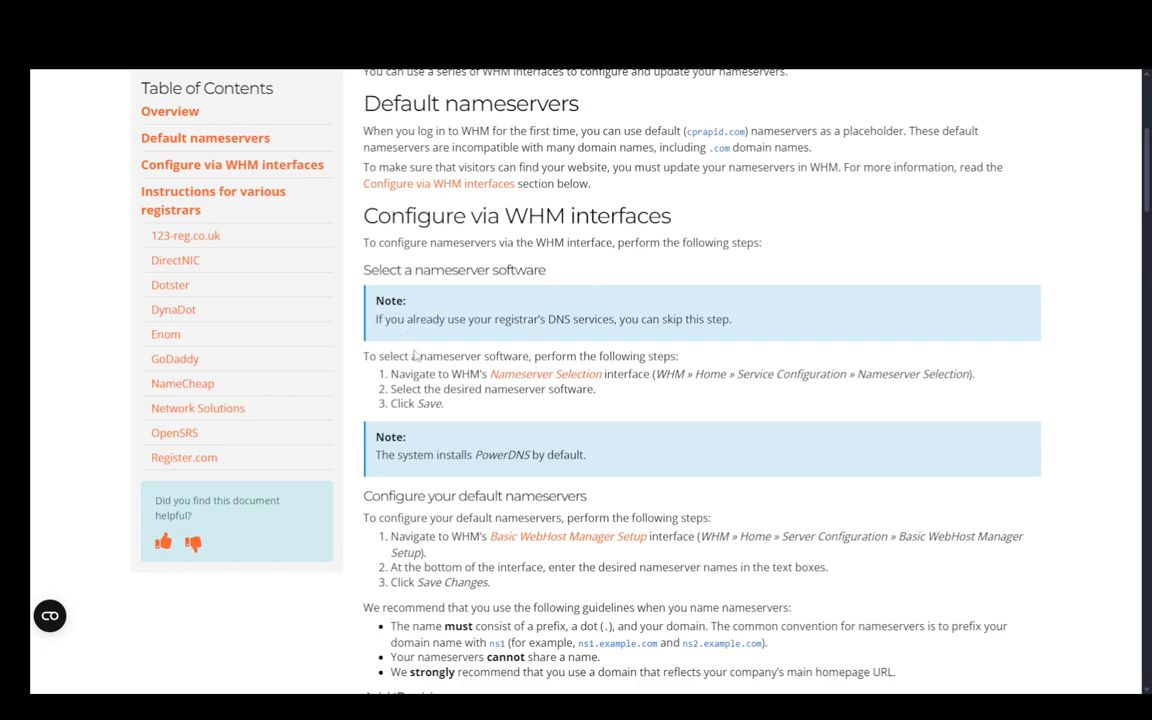
pyautogui.moveTo(502, 393)
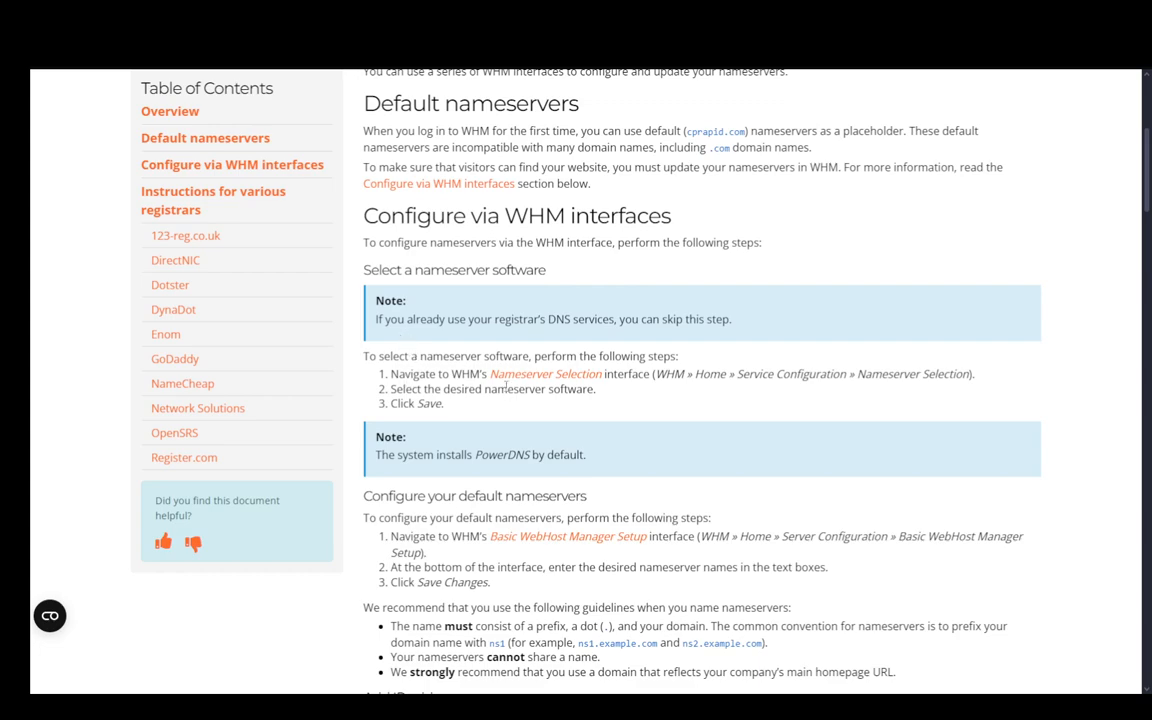
pyautogui.moveTo(664, 382)
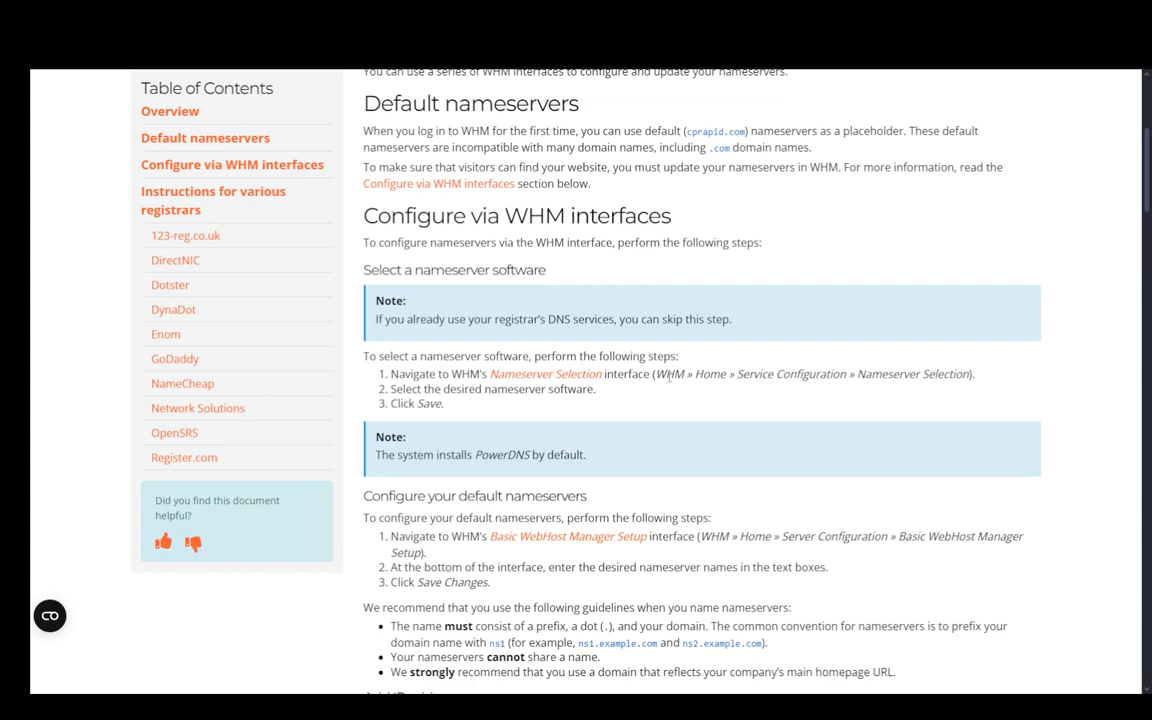
pyautogui.moveTo(806, 397)
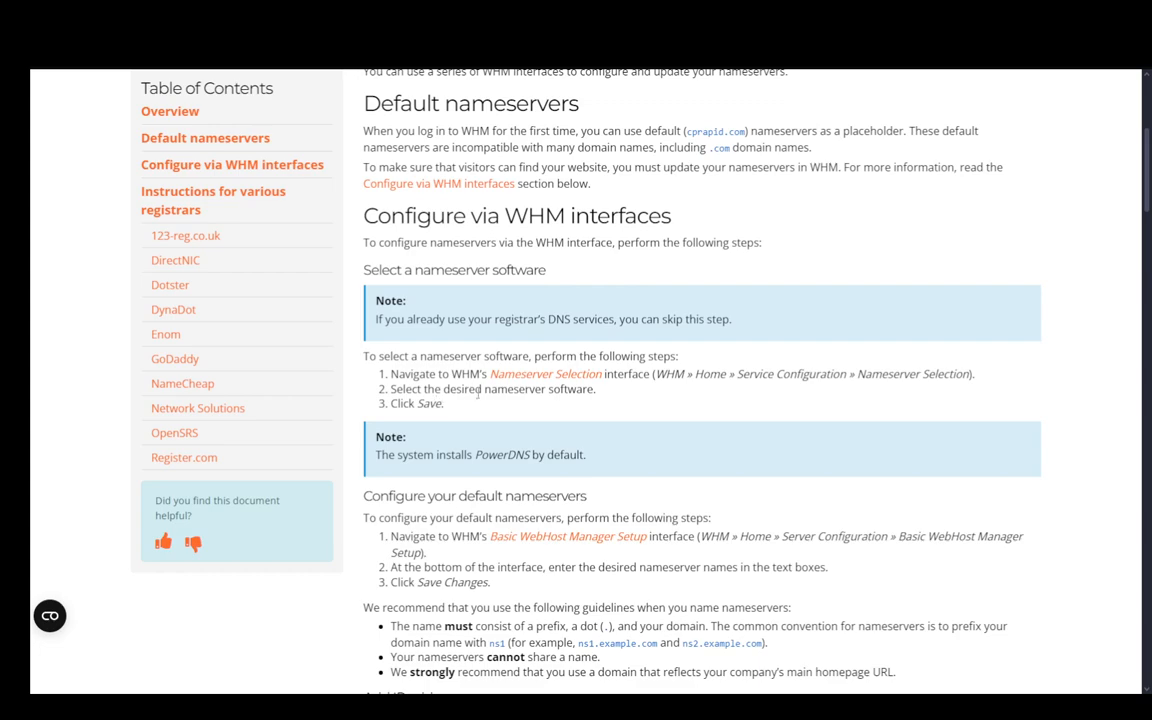
pyautogui.moveTo(429, 414)
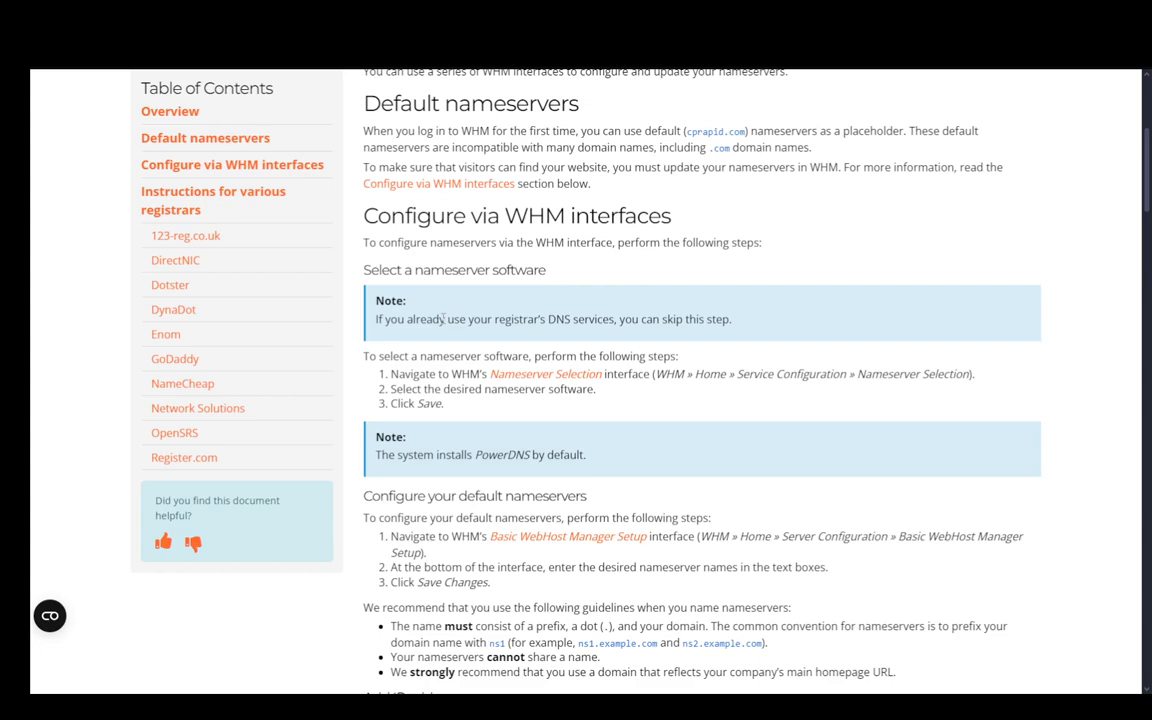
pyautogui.moveTo(751, 306)
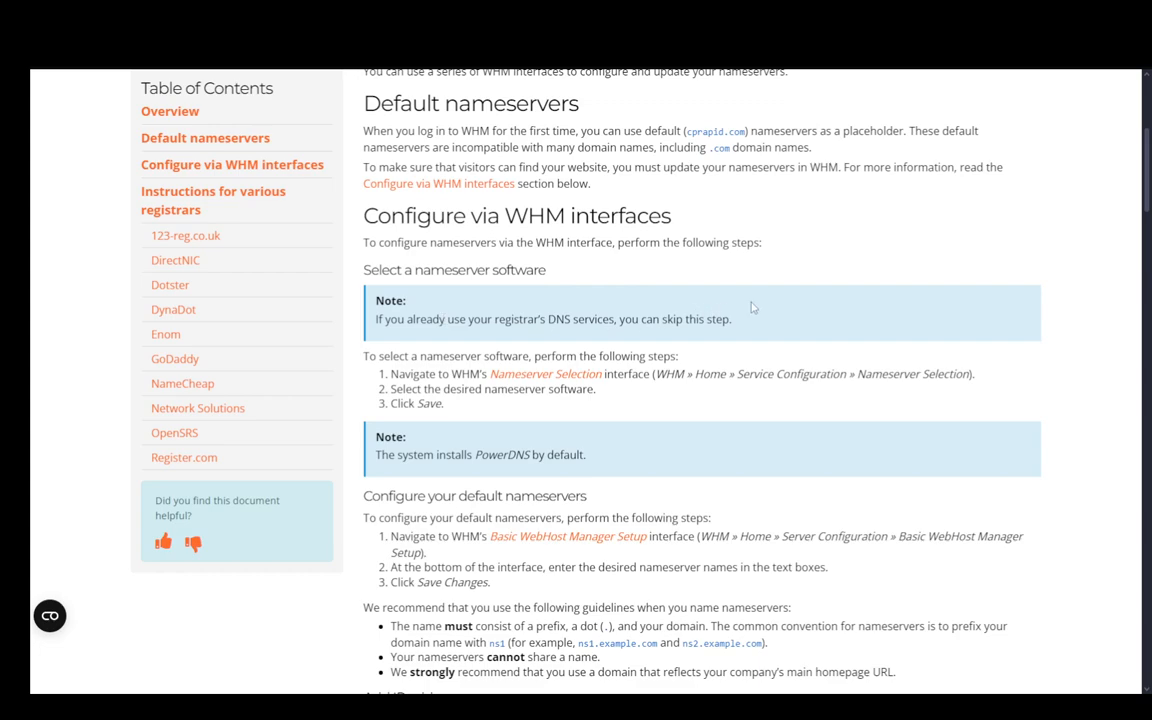
pyautogui.scroll(-3)
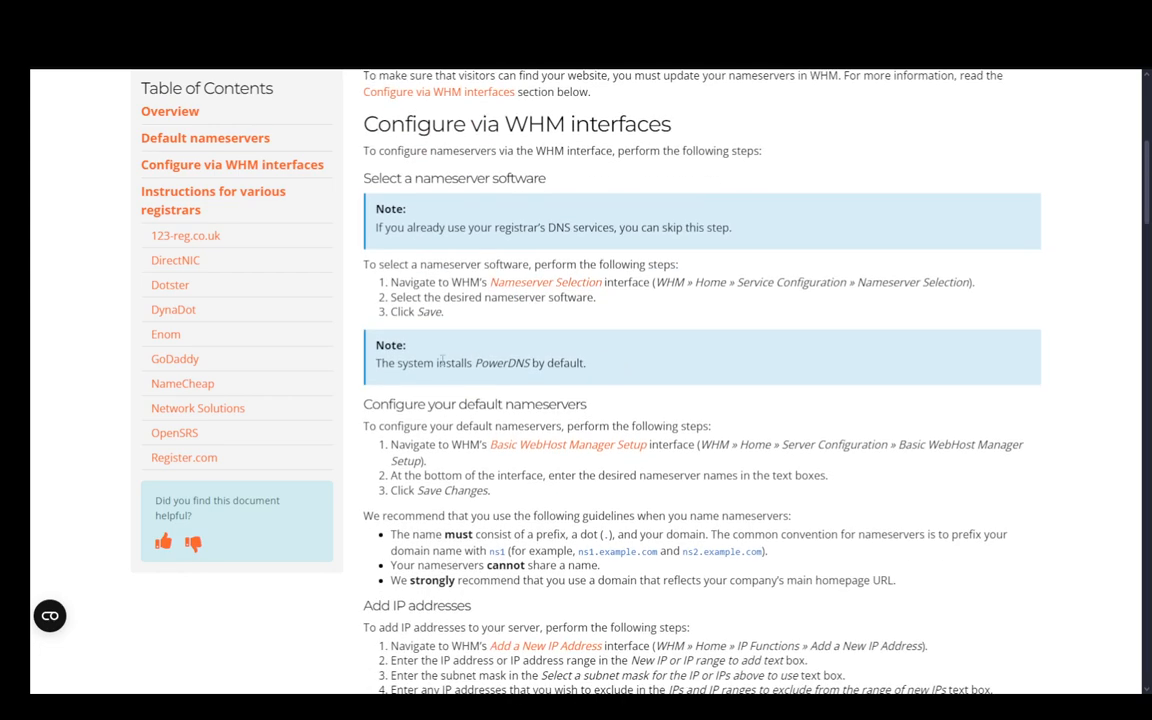
pyautogui.moveTo(570, 326)
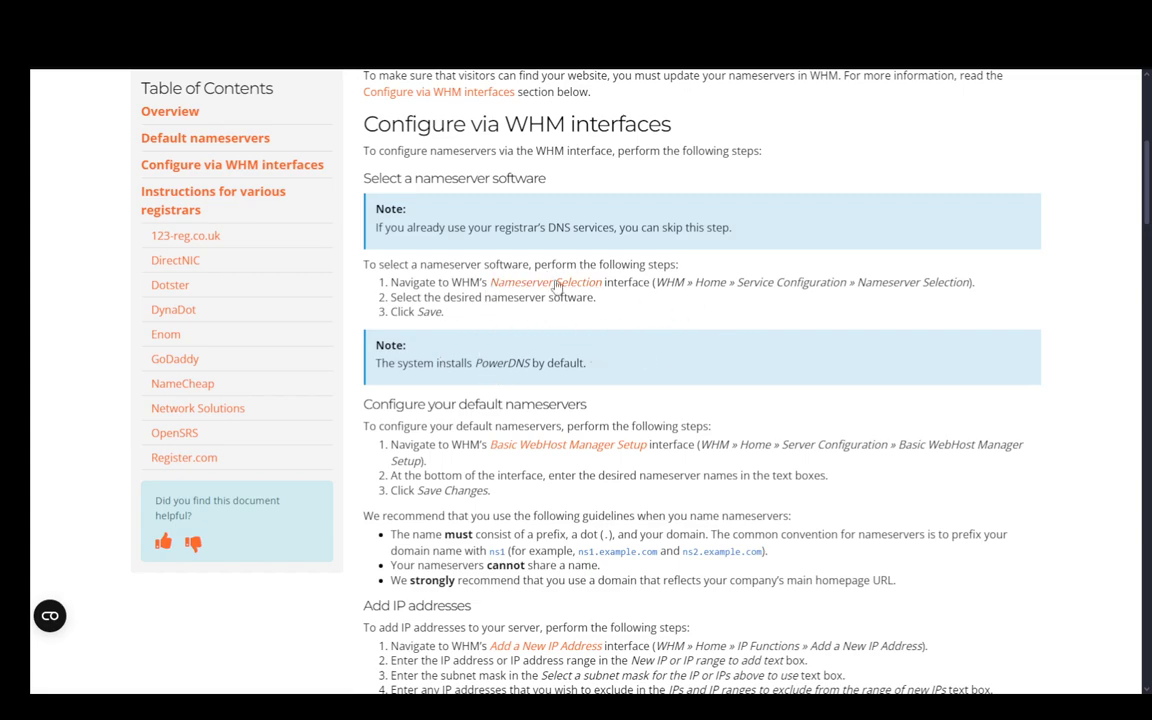
pyautogui.scroll(-3)
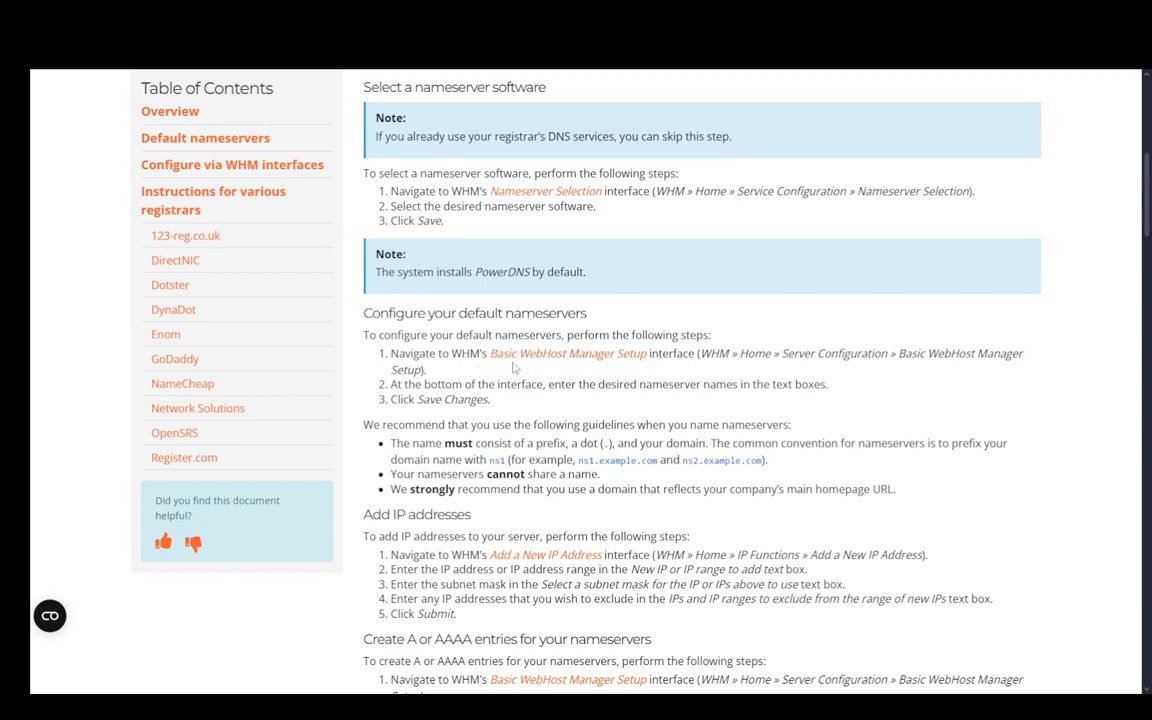
pyautogui.moveTo(660, 386)
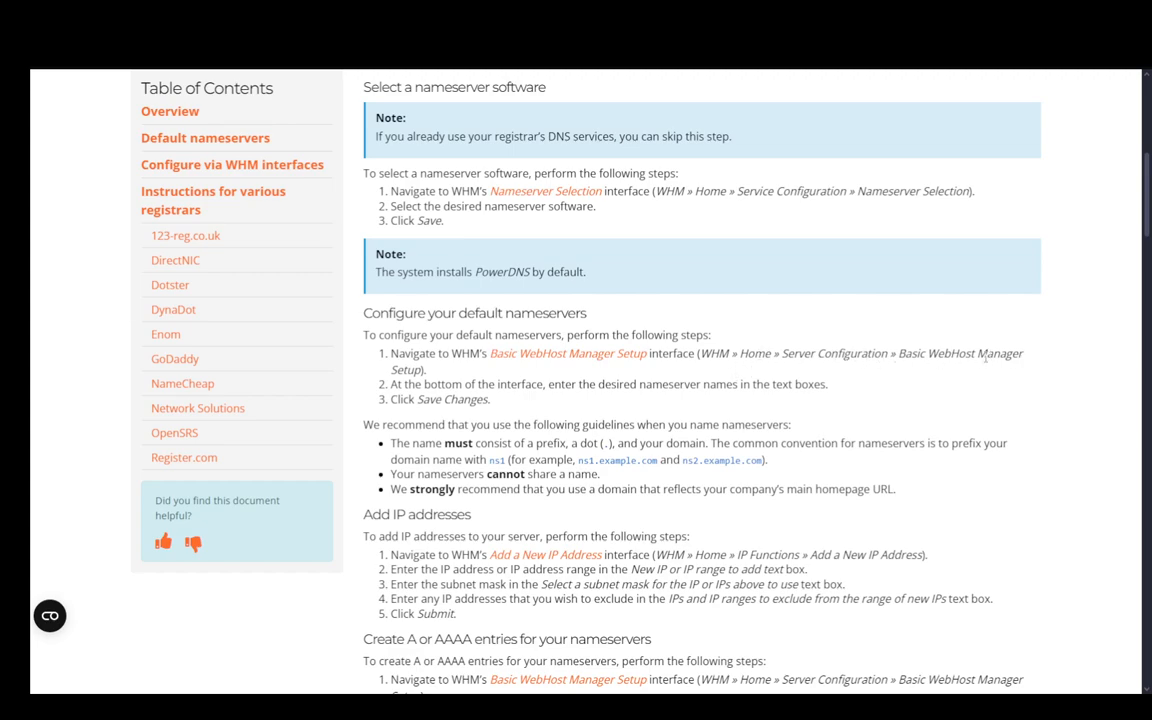
pyautogui.moveTo(585, 384)
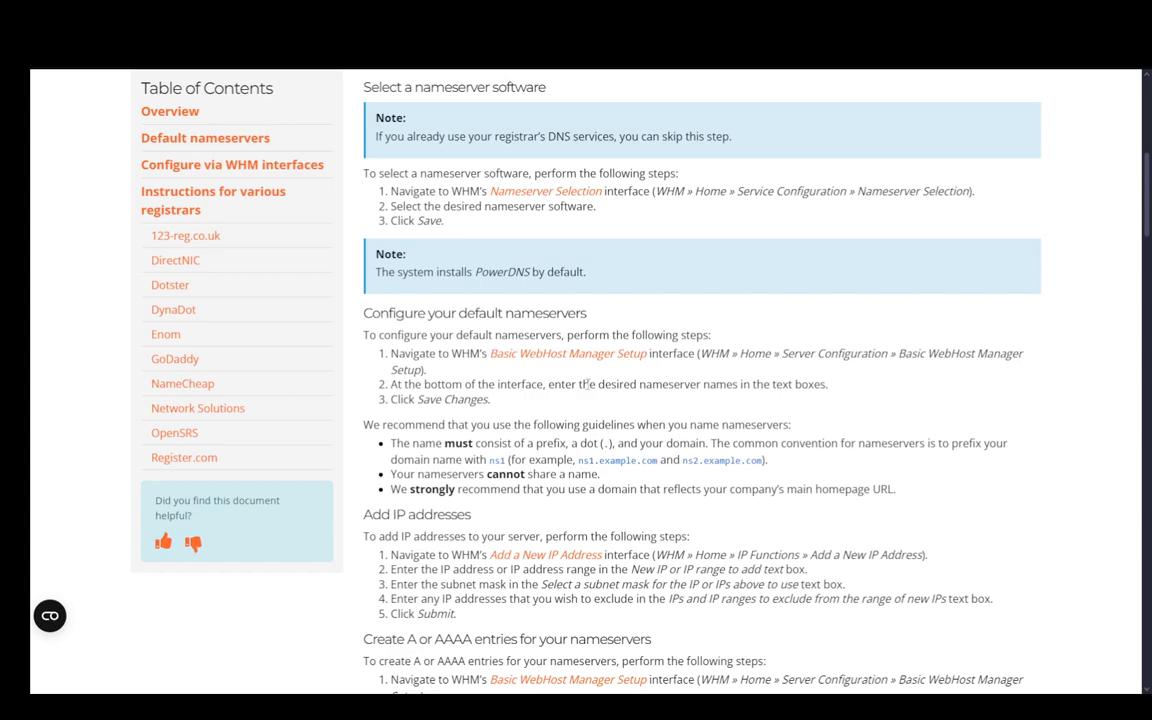
pyautogui.moveTo(817, 368)
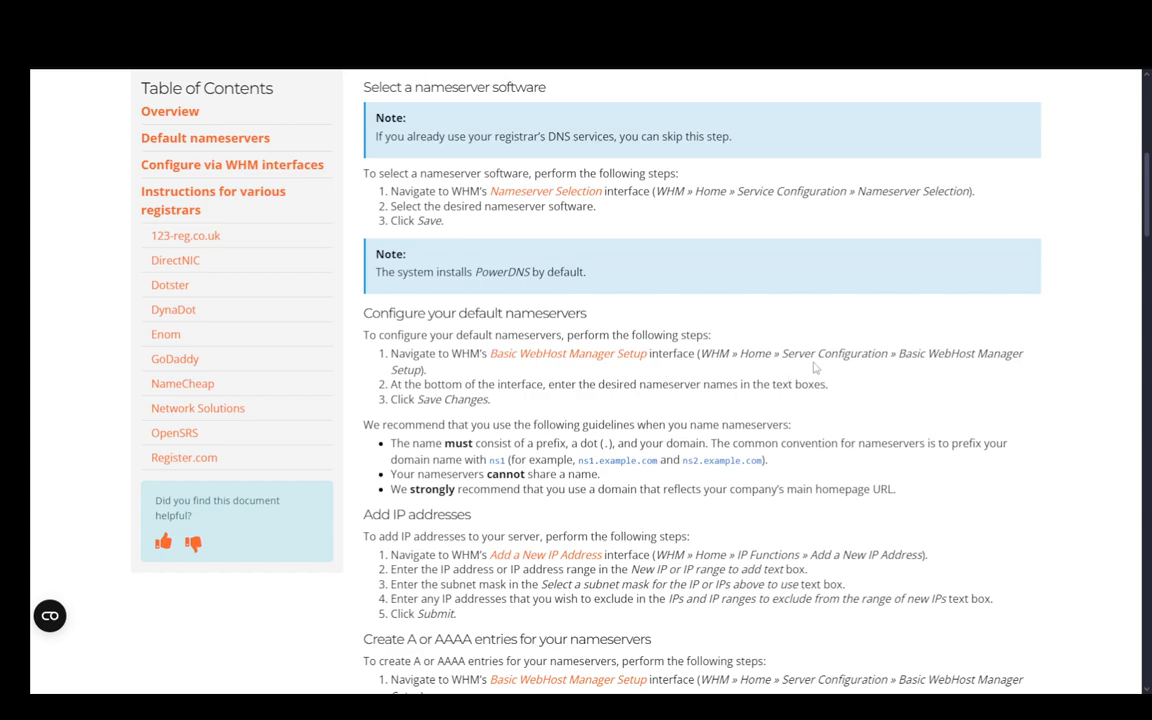
pyautogui.scroll(-3)
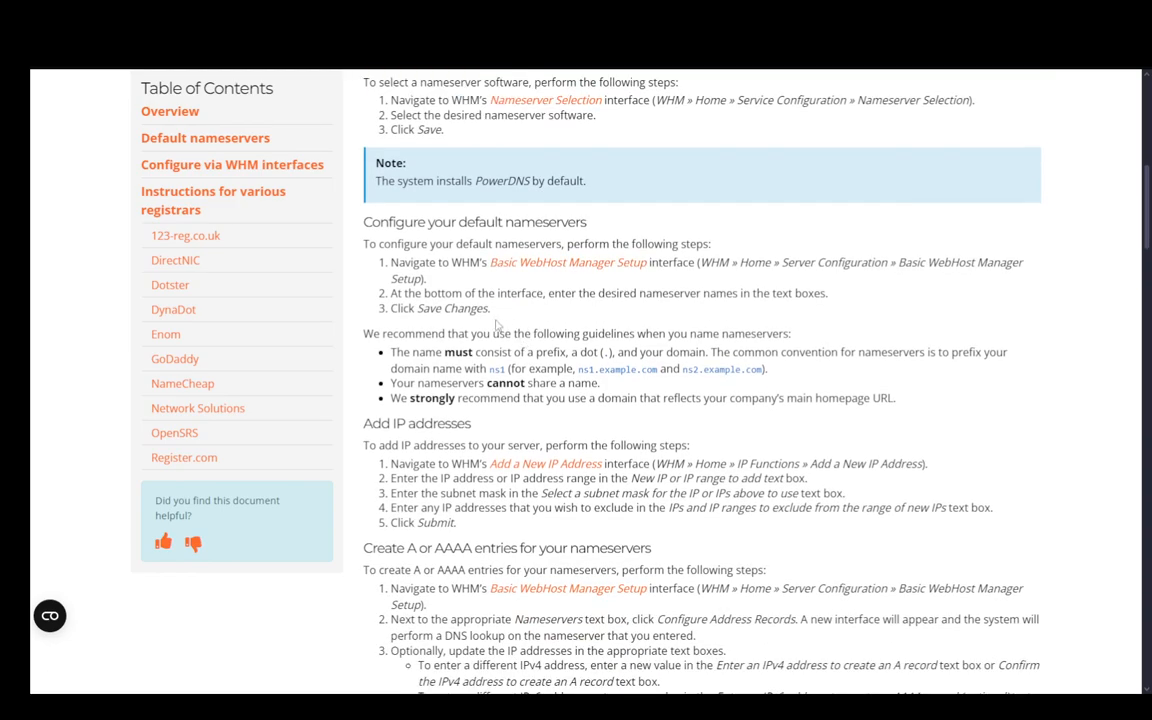
pyautogui.moveTo(442, 330)
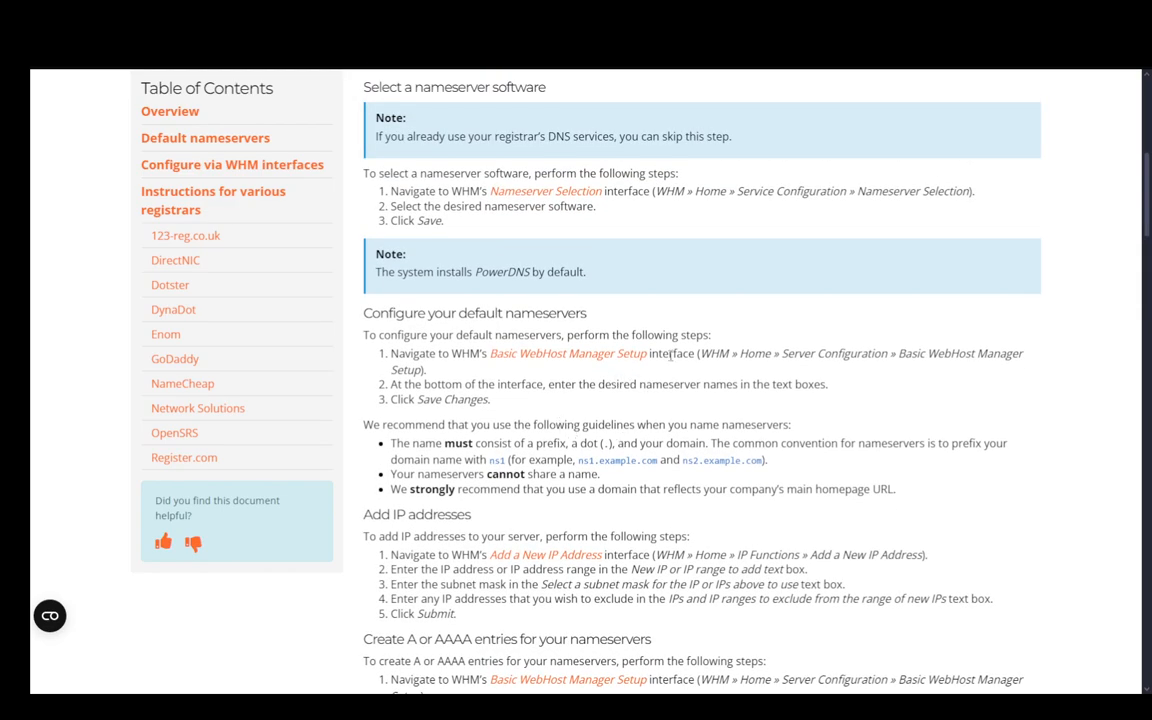
pyautogui.moveTo(623, 314)
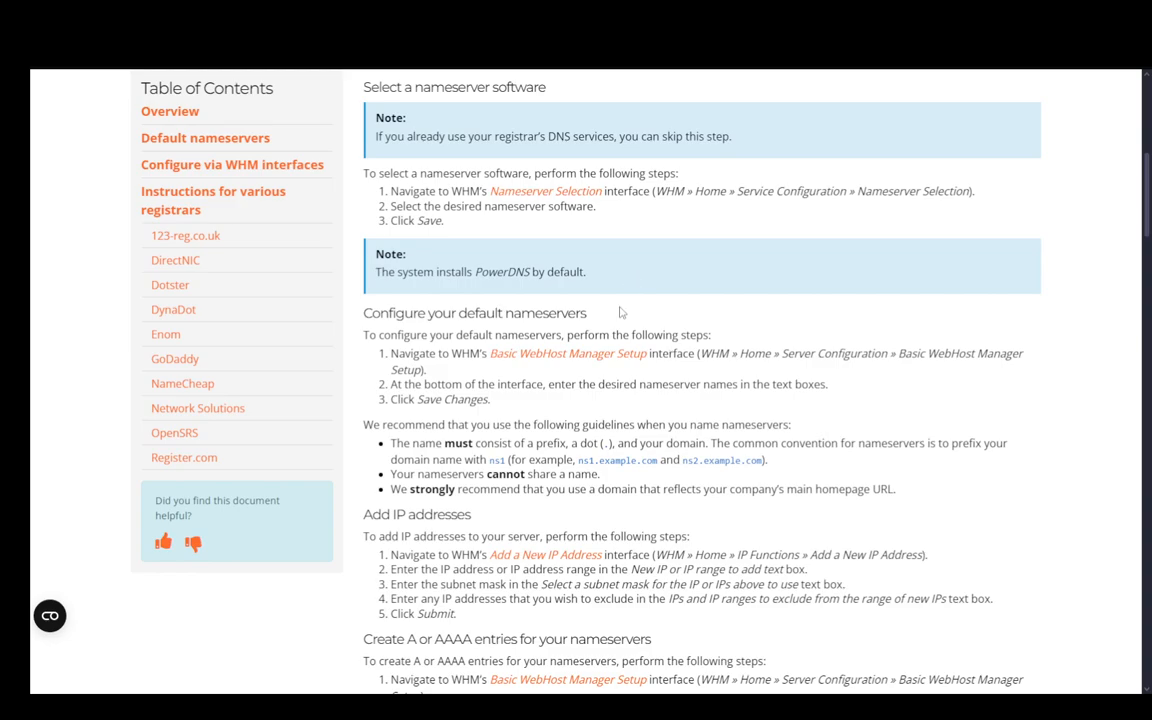
pyautogui.scroll(-3)
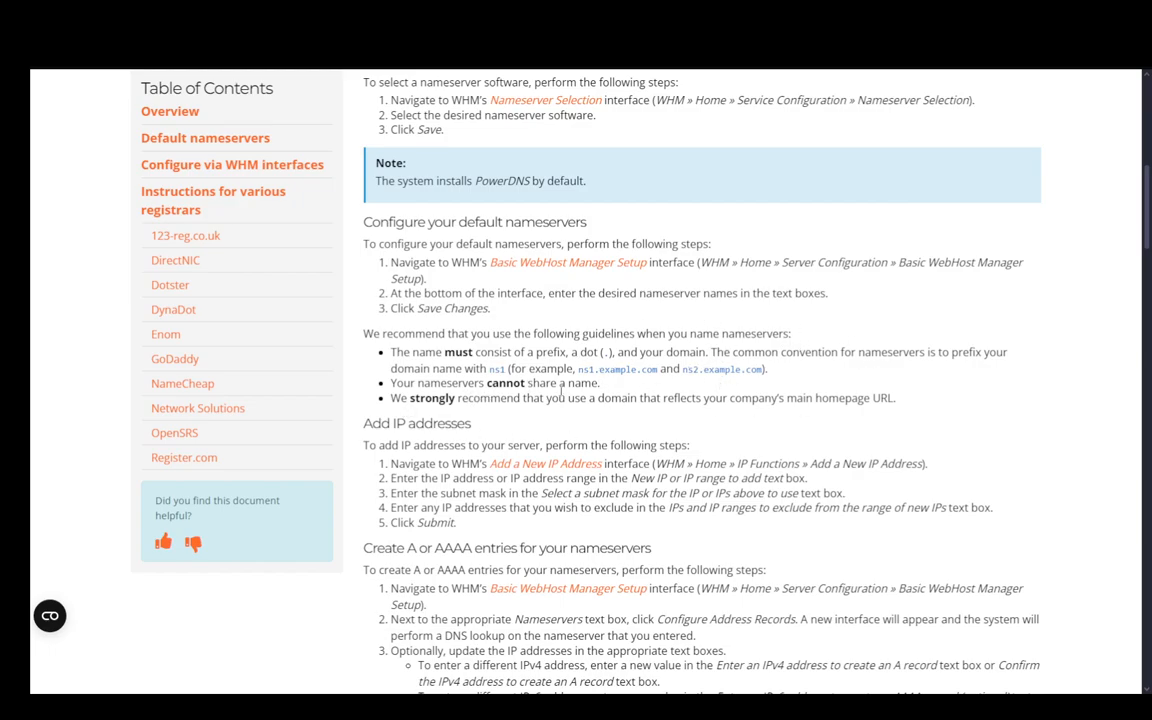
pyautogui.moveTo(555, 430)
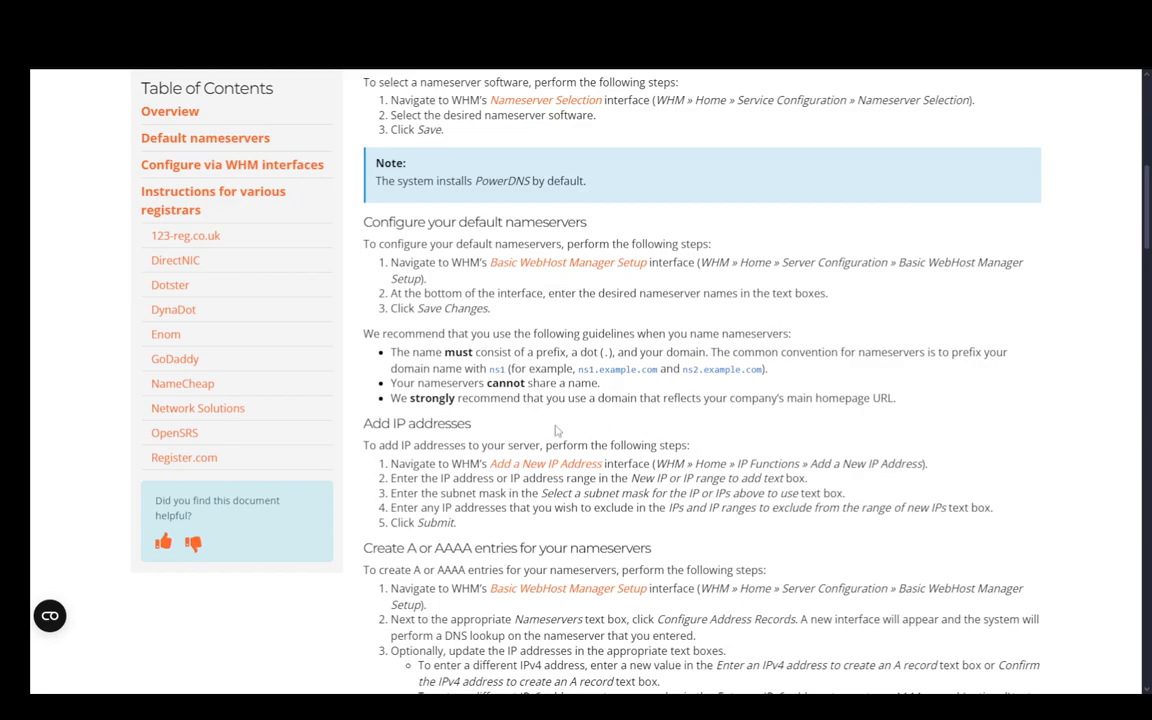
pyautogui.scroll(-3)
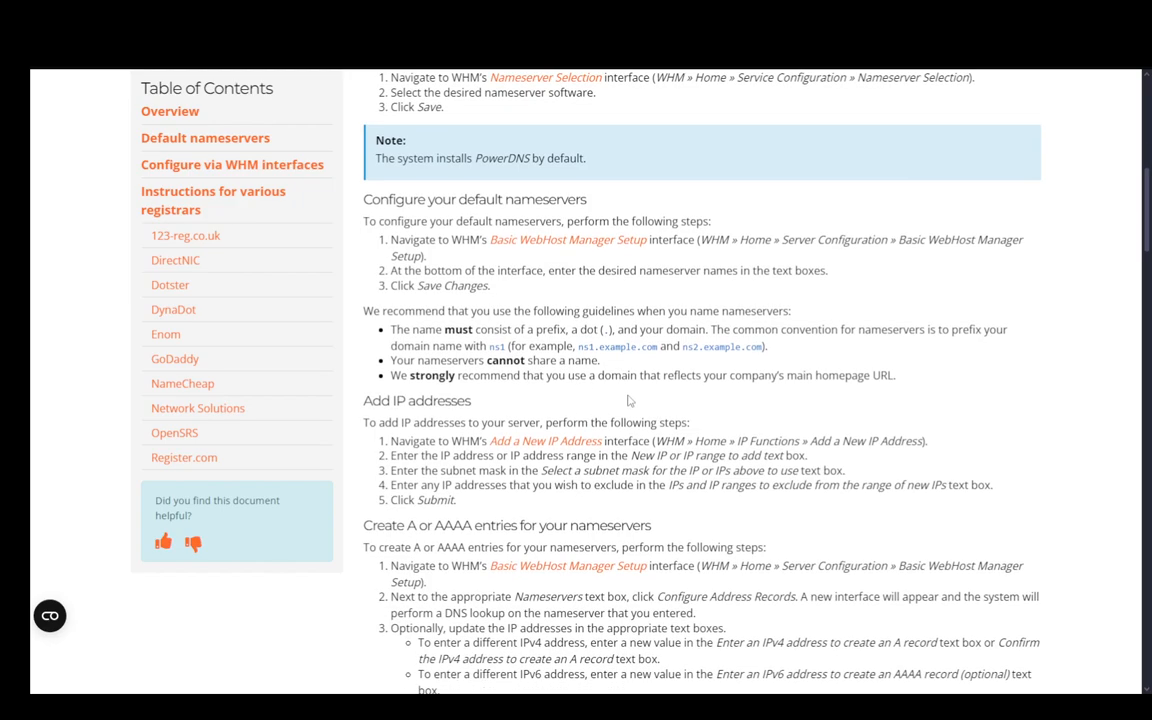
pyautogui.scroll(-3)
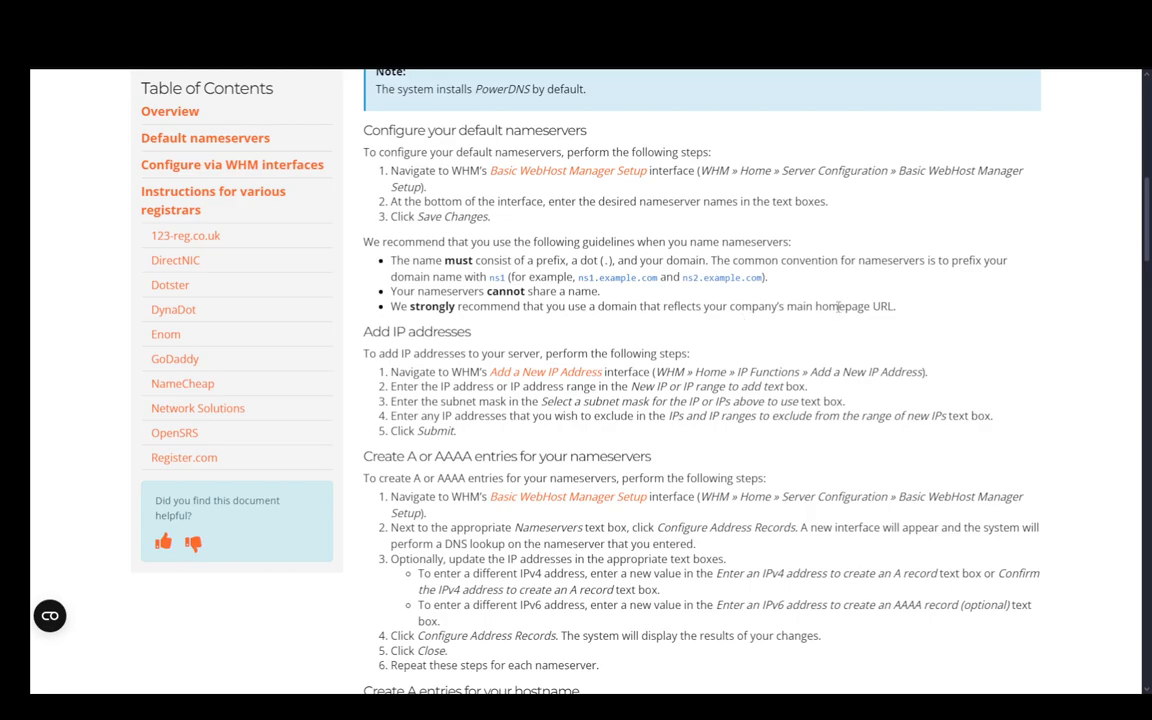
pyautogui.scroll(-3)
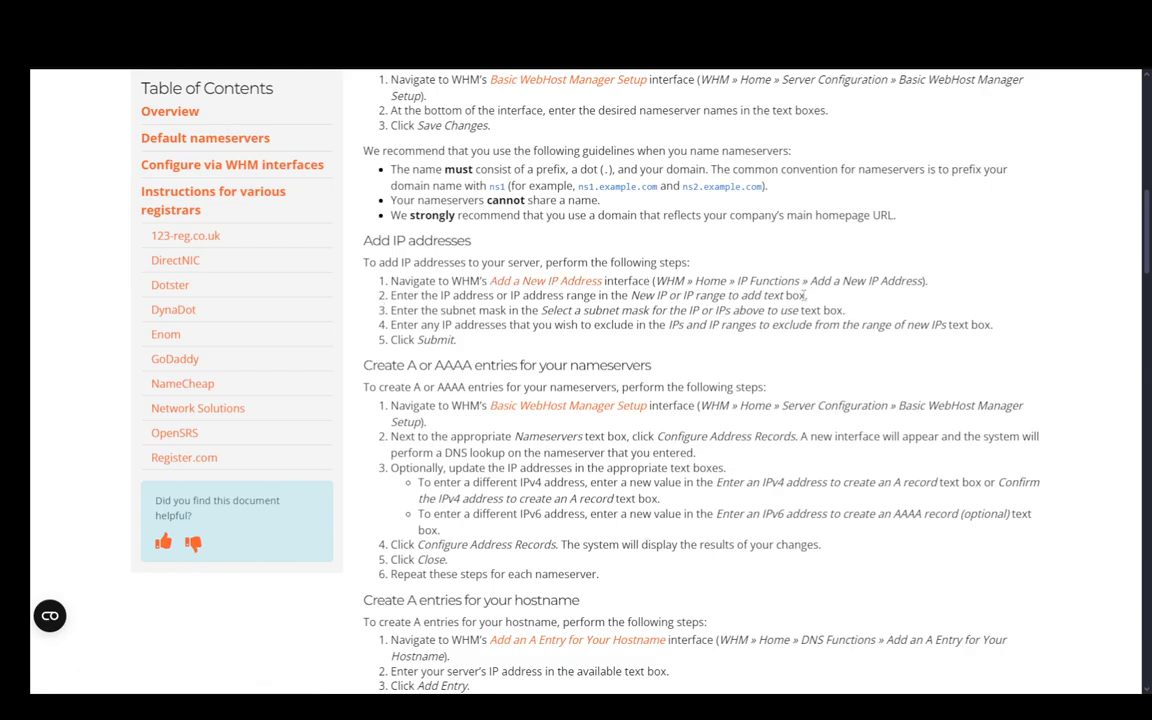
pyautogui.moveTo(545, 280)
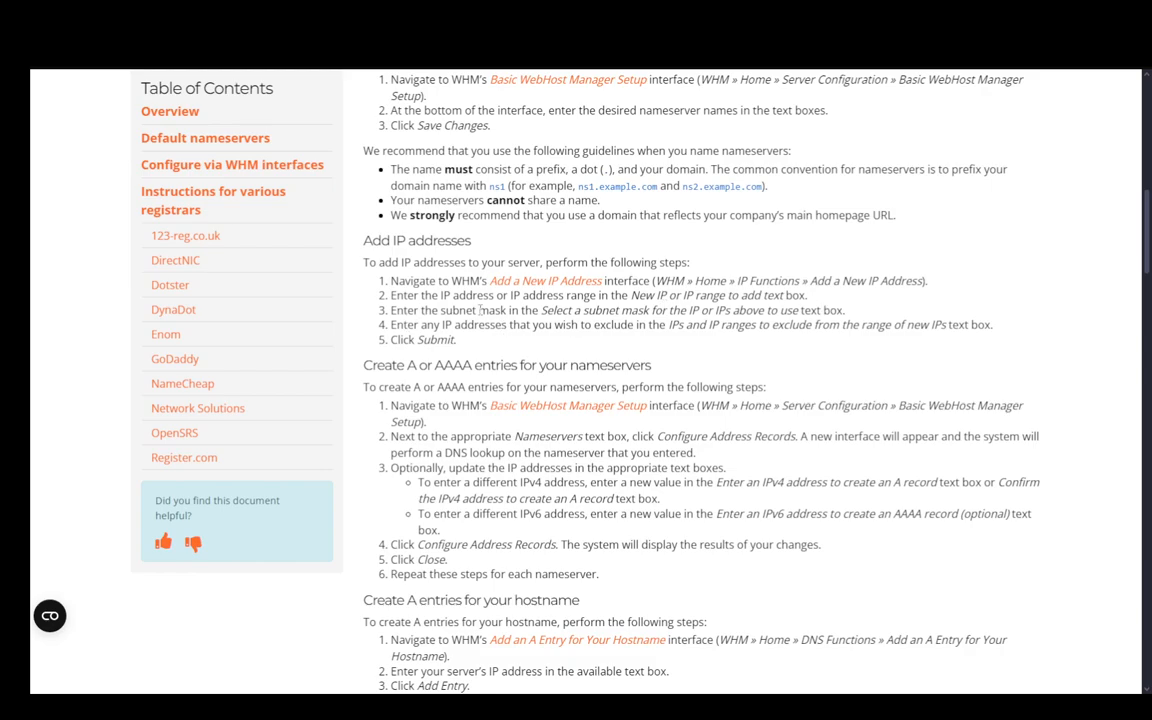
pyautogui.moveTo(651, 314)
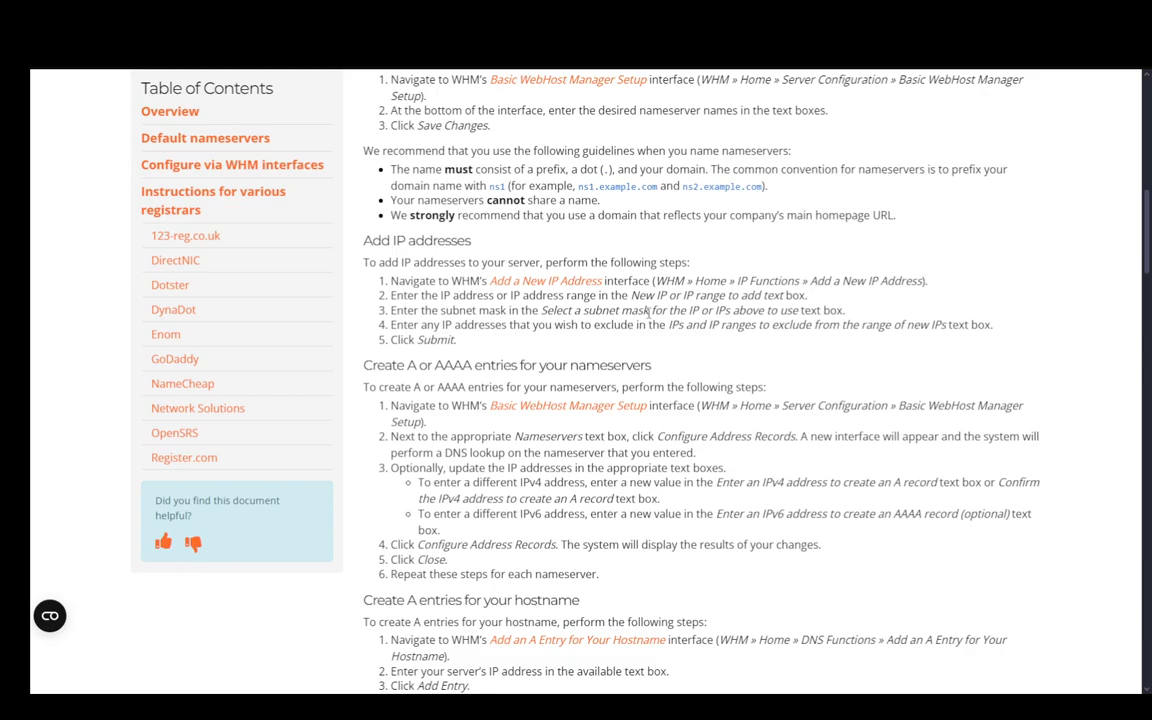
pyautogui.moveTo(850, 312)
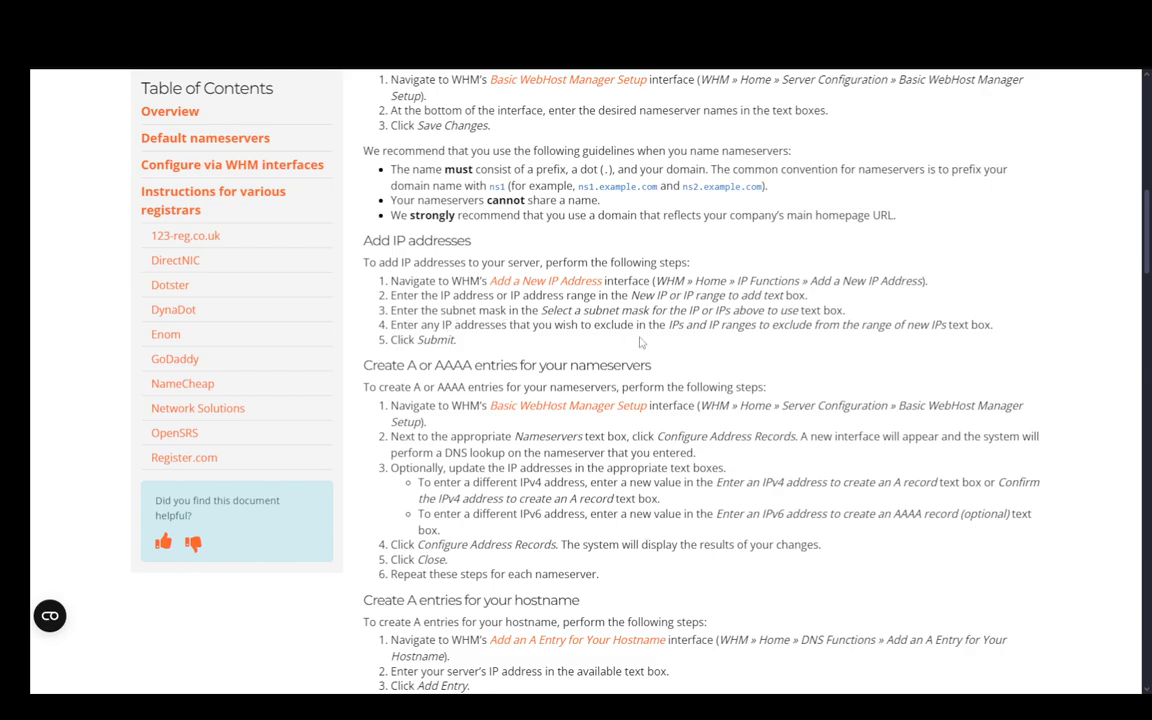
pyautogui.moveTo(673, 345)
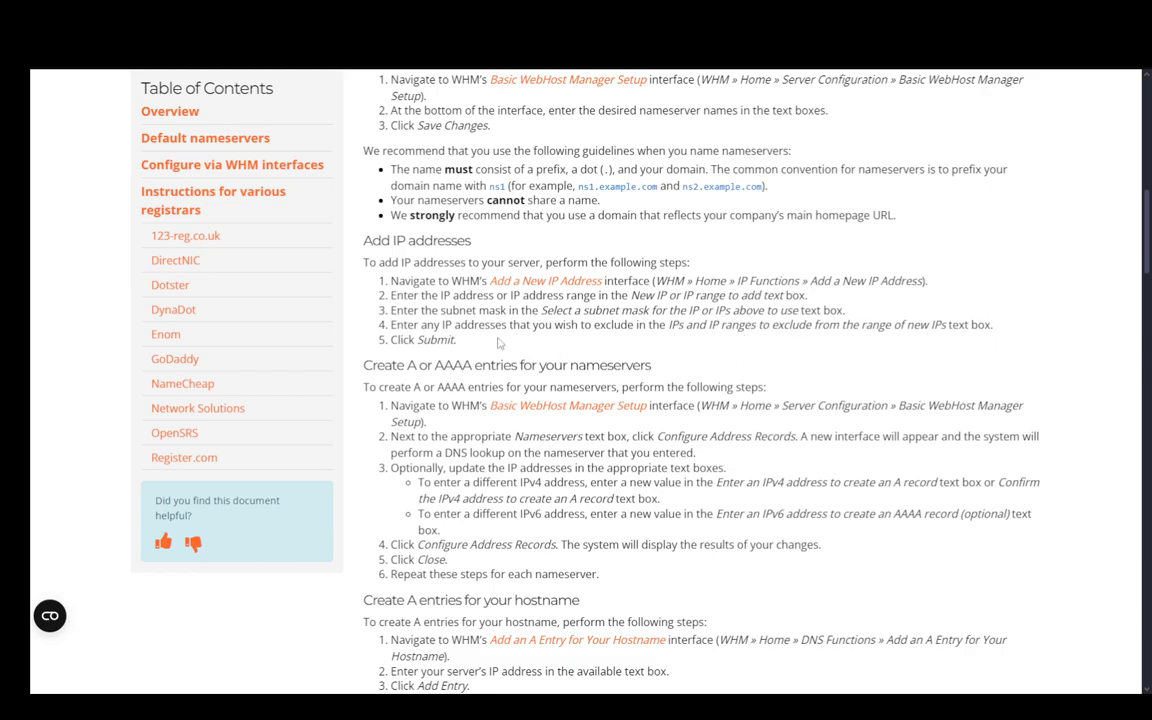
pyautogui.scroll(-3)
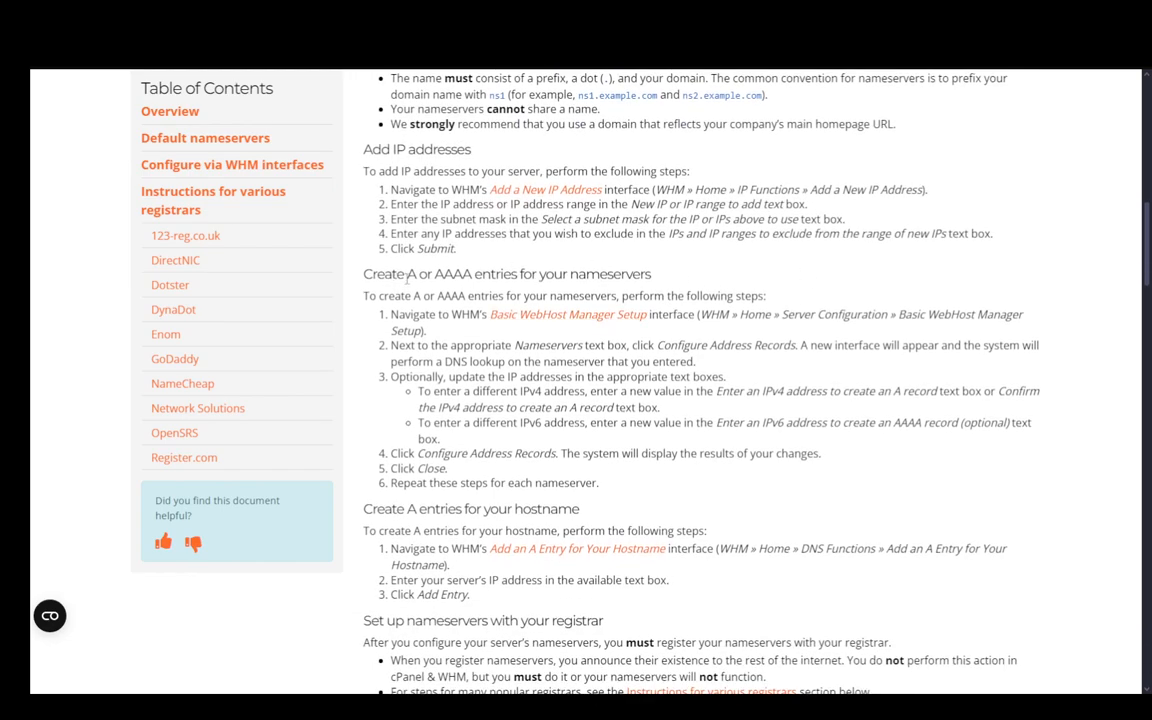
pyautogui.moveTo(615, 273)
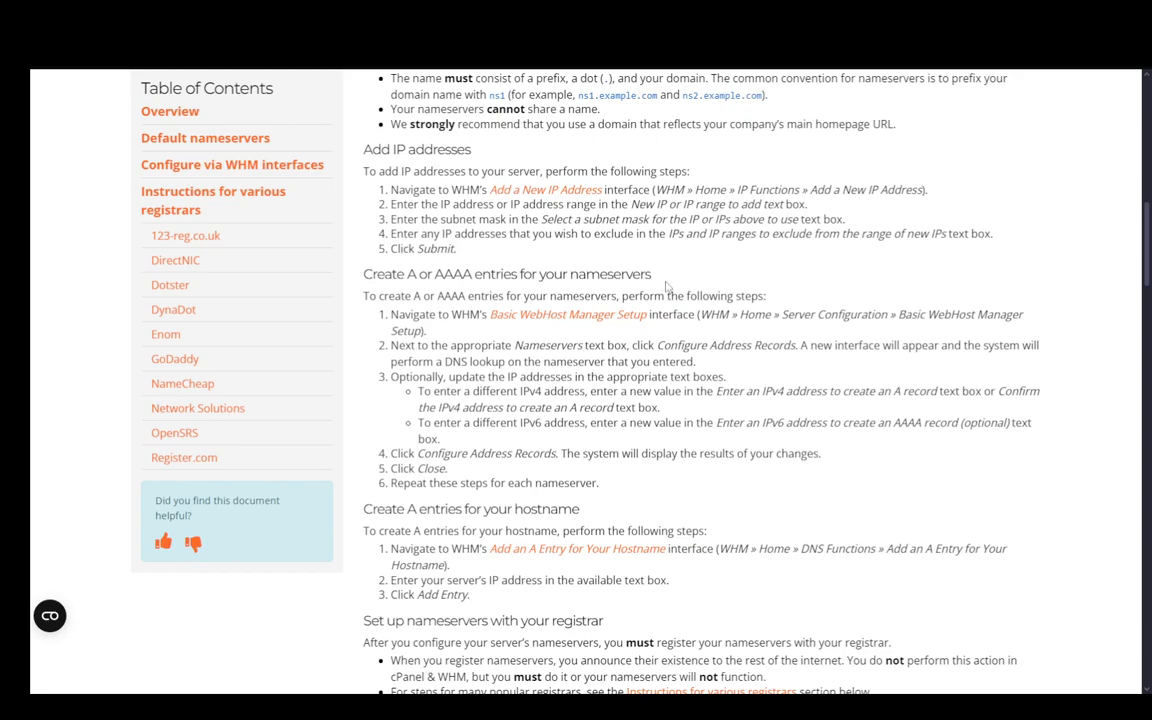
pyautogui.moveTo(994, 320)
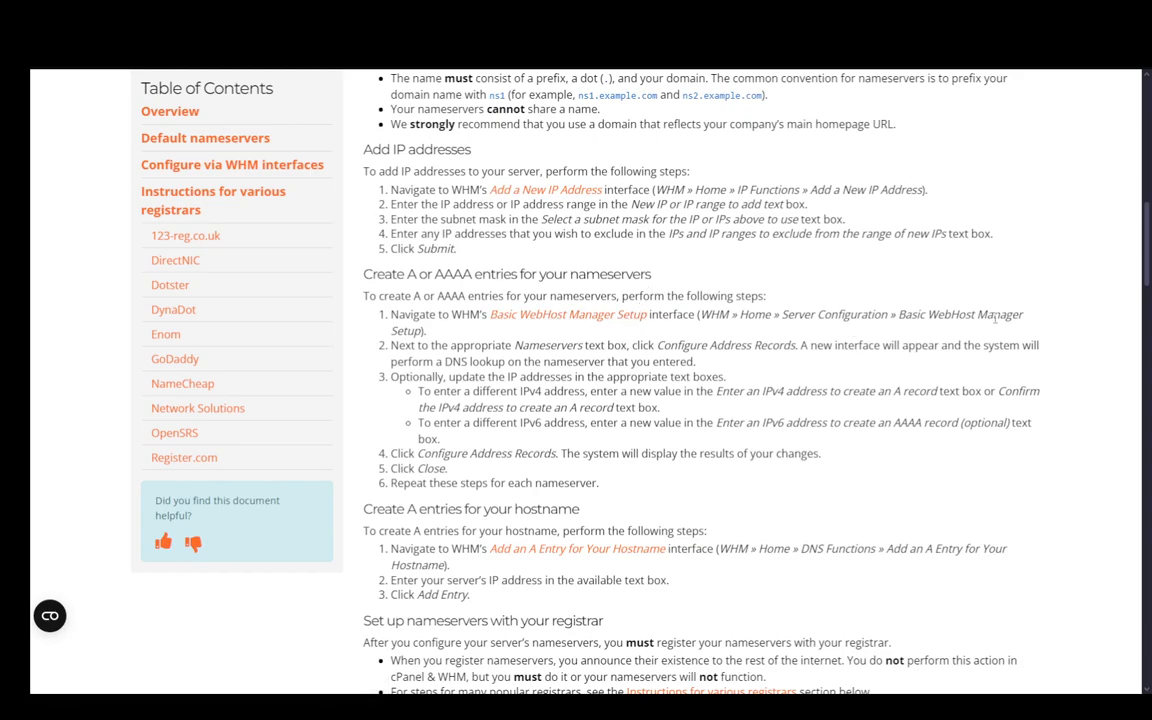
pyautogui.moveTo(595, 350)
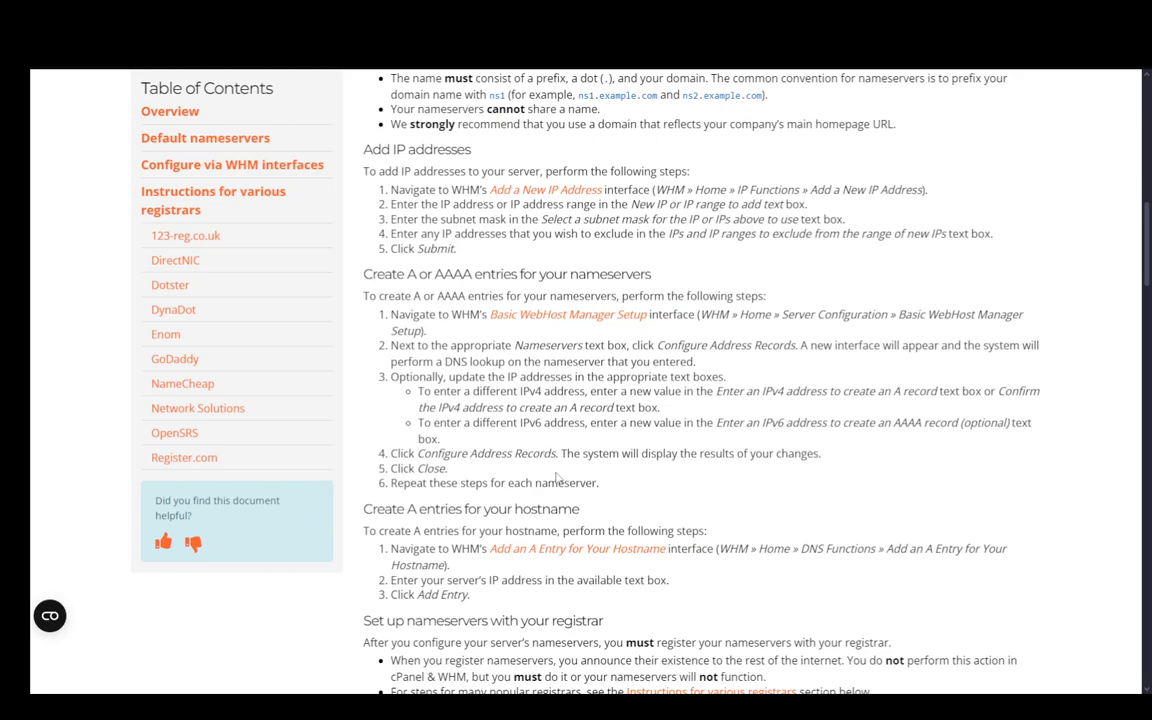
pyautogui.scroll(-3)
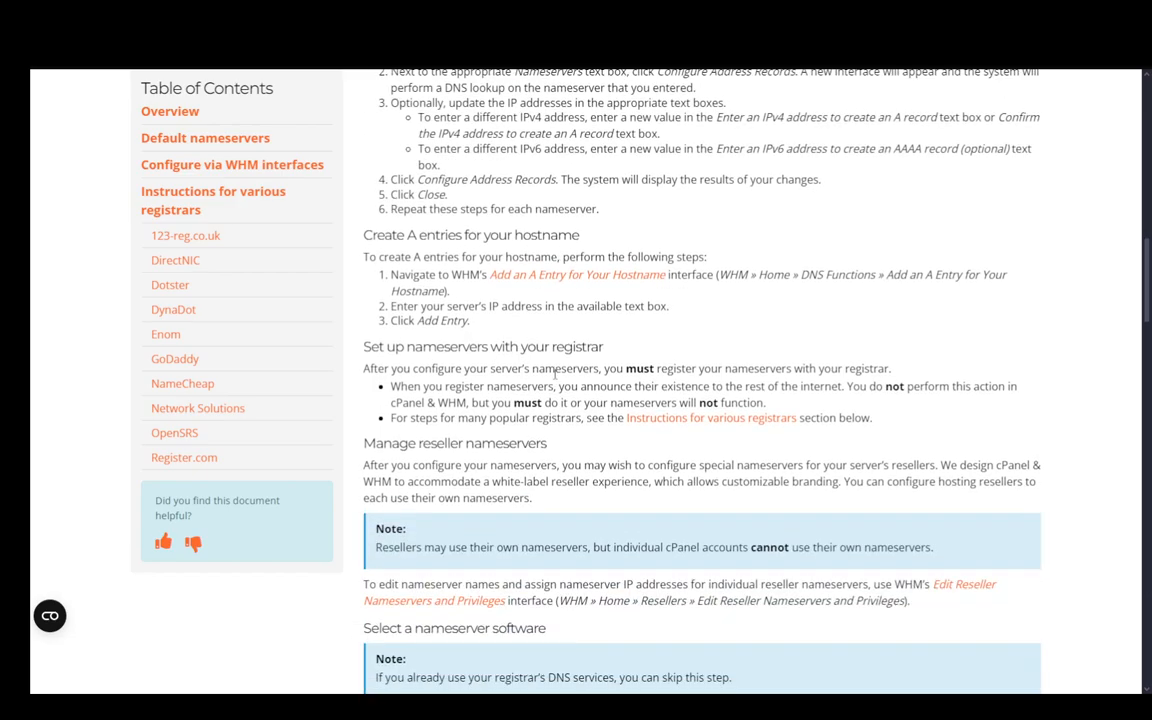
pyautogui.scroll(-3)
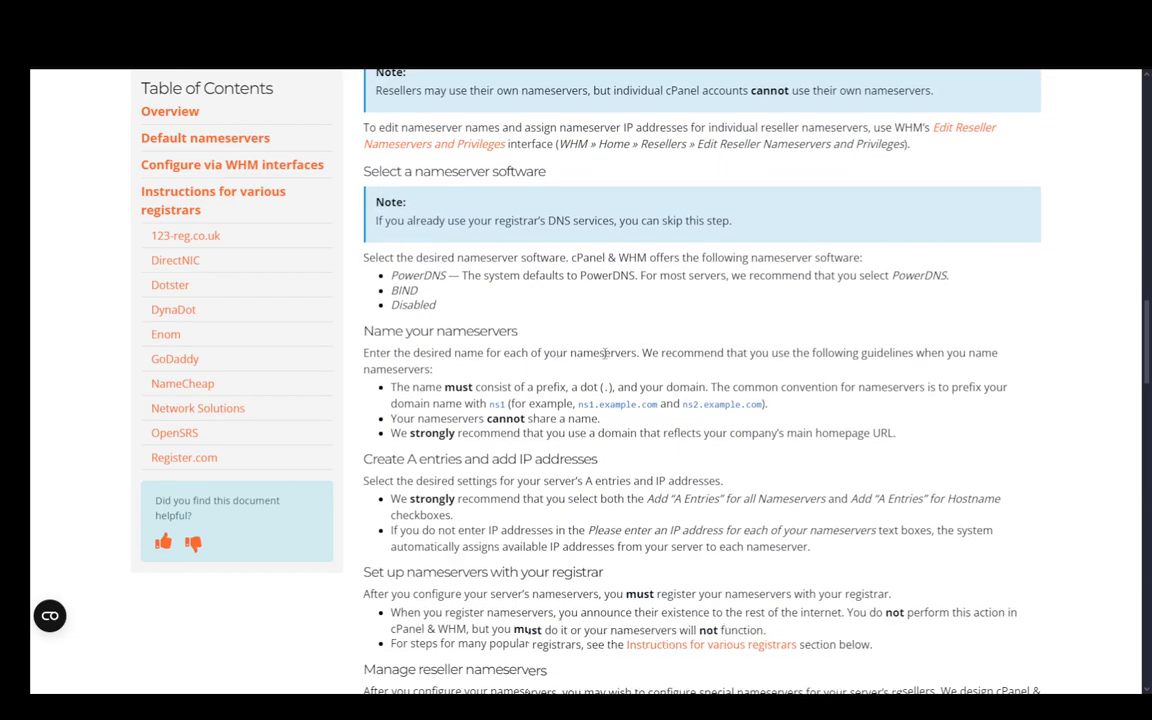
pyautogui.scroll(-3)
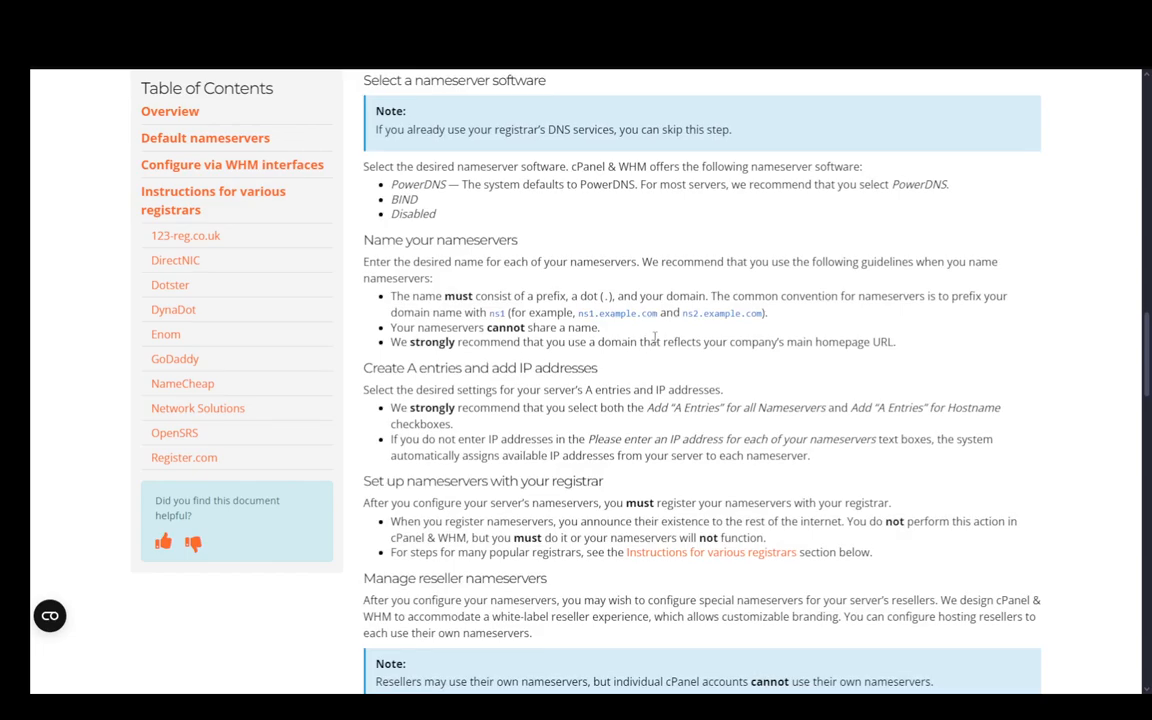
pyautogui.scroll(-3)
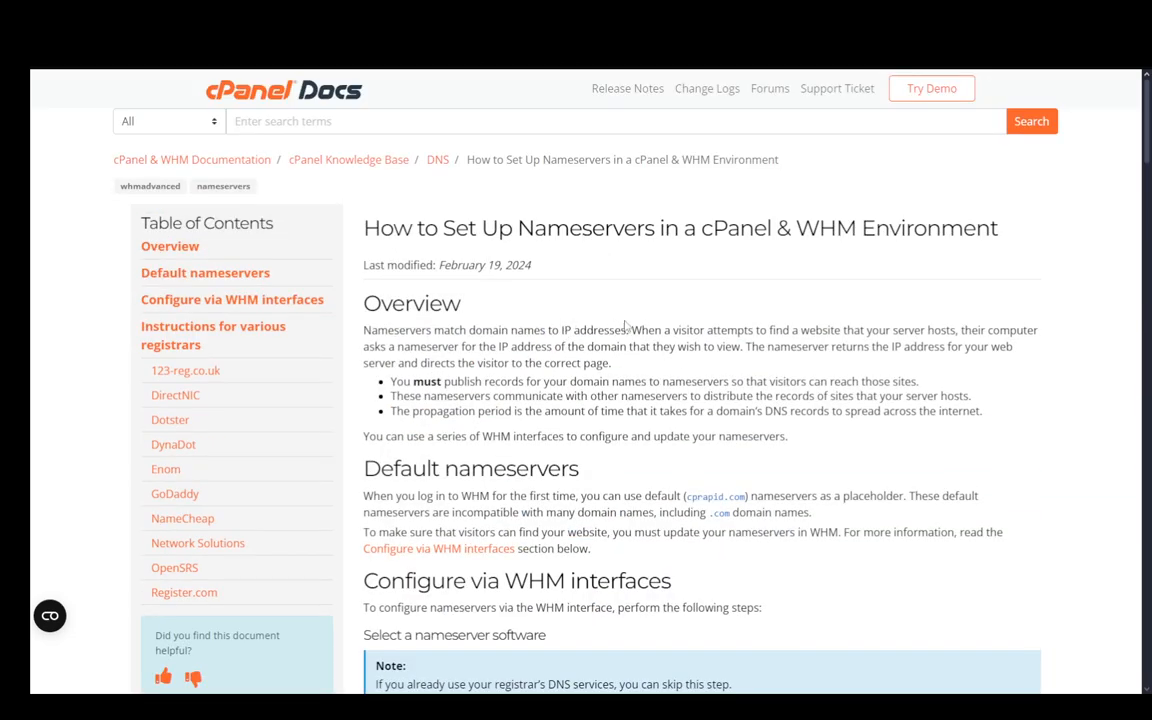
pyautogui.moveTo(560, 294)
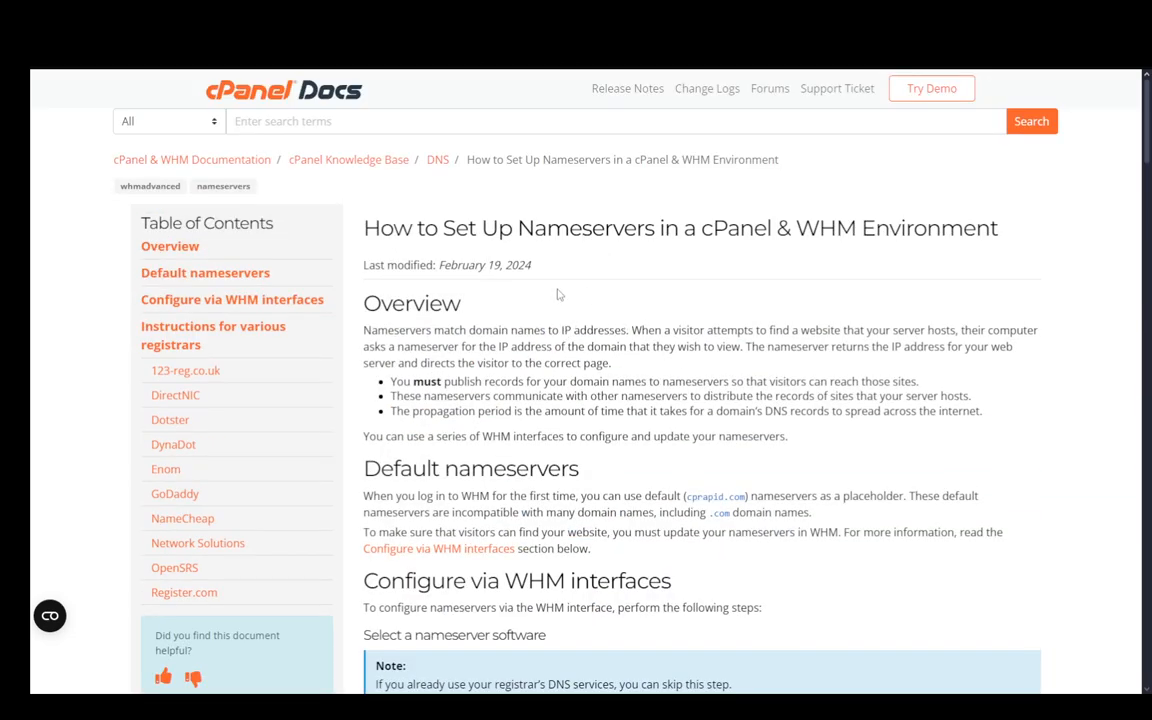